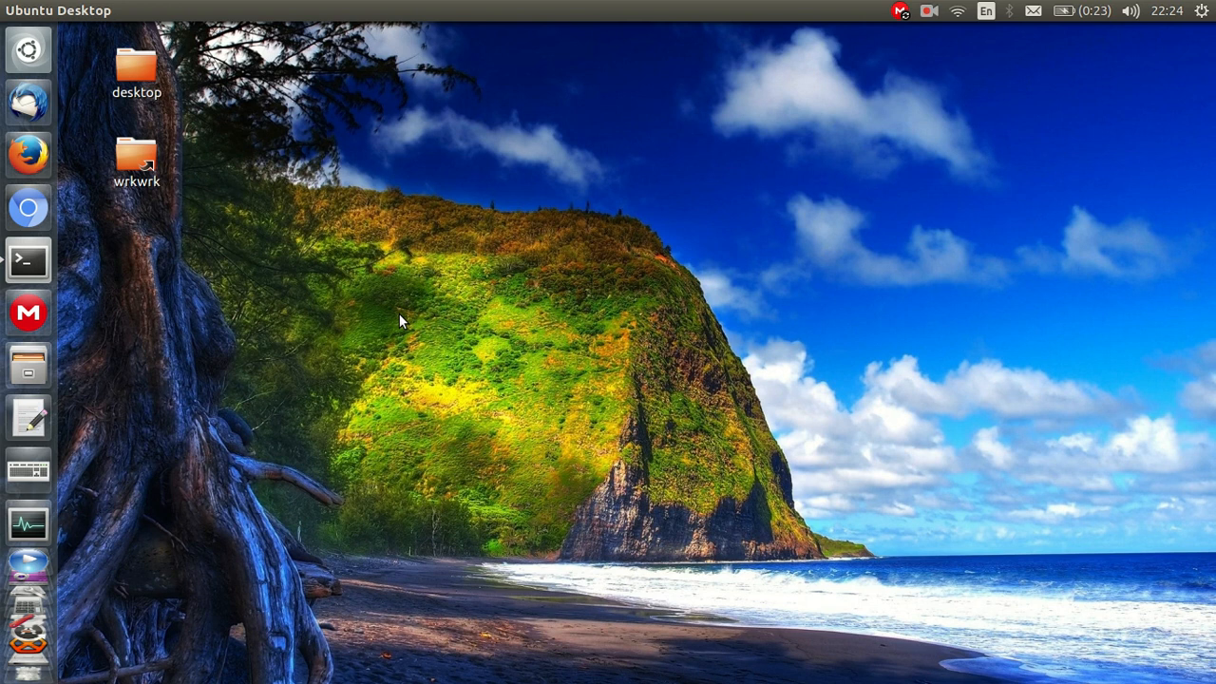
mouse_move(521, 300)
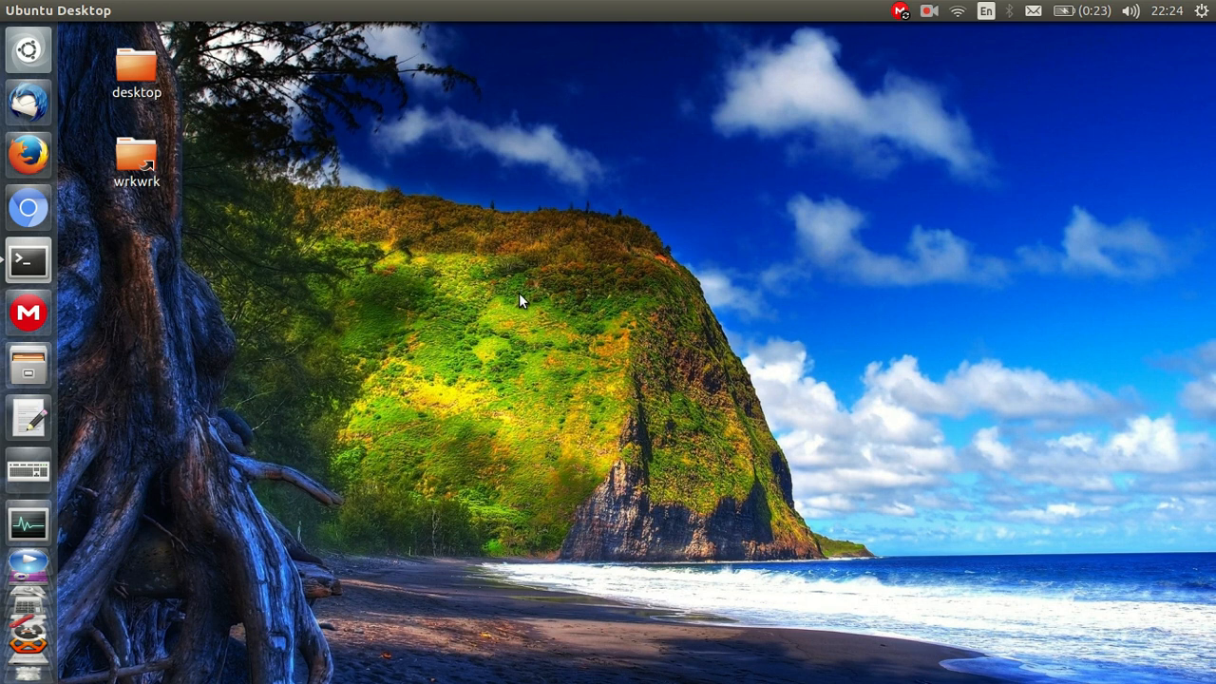
mouse_move(534, 314)
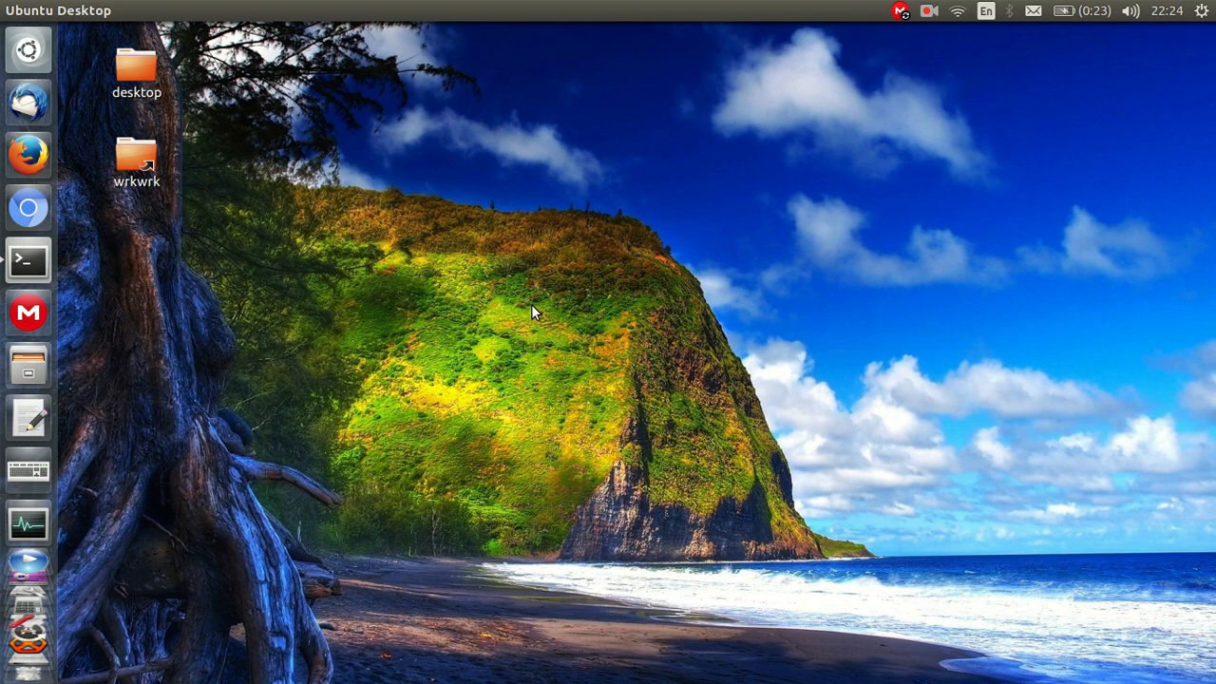
mouse_move(601, 346)
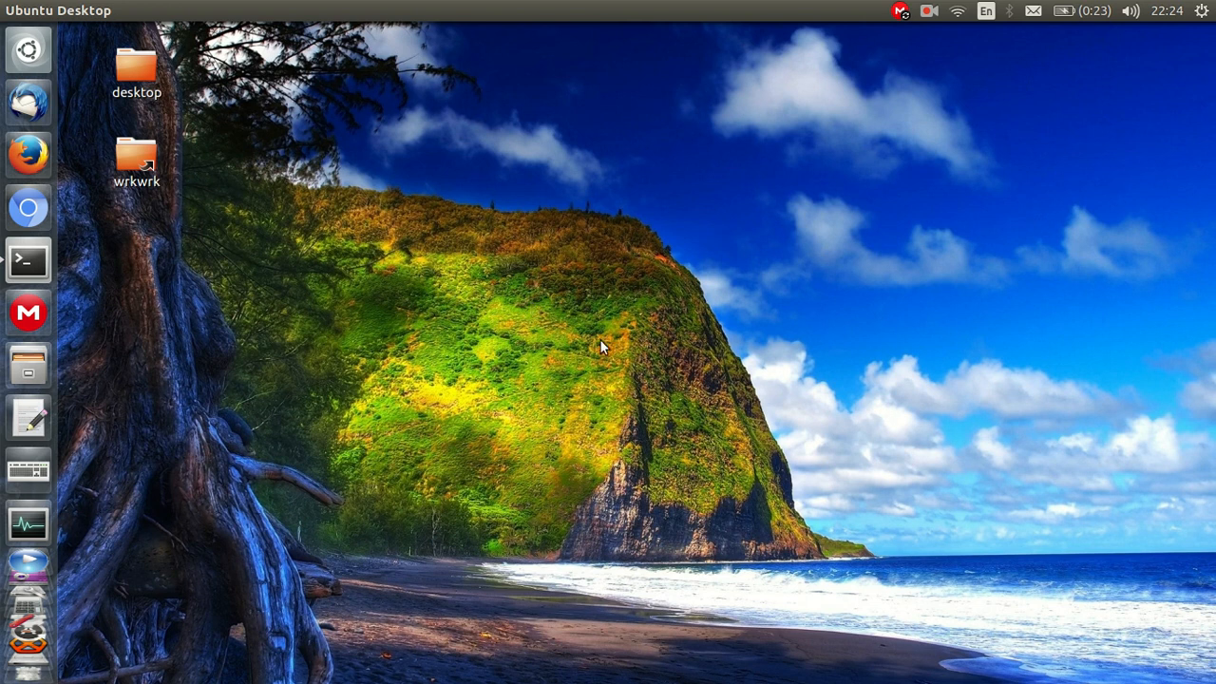
mouse_move(616, 258)
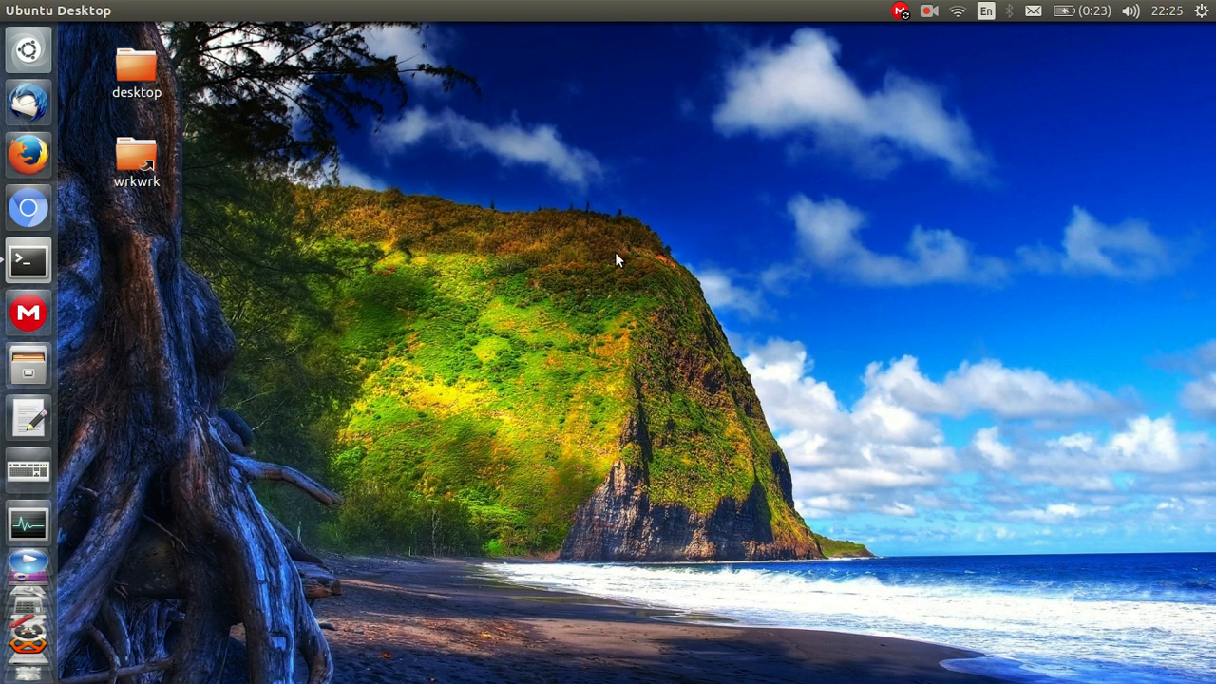
mouse_move(661, 289)
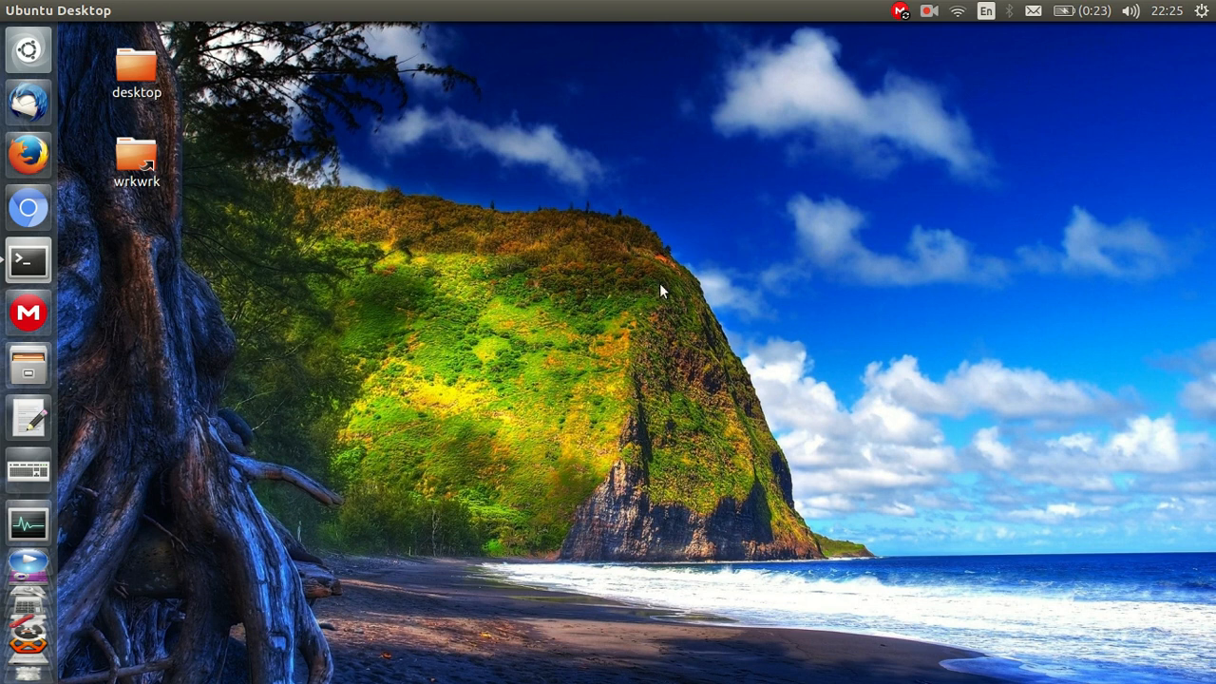
mouse_move(677, 293)
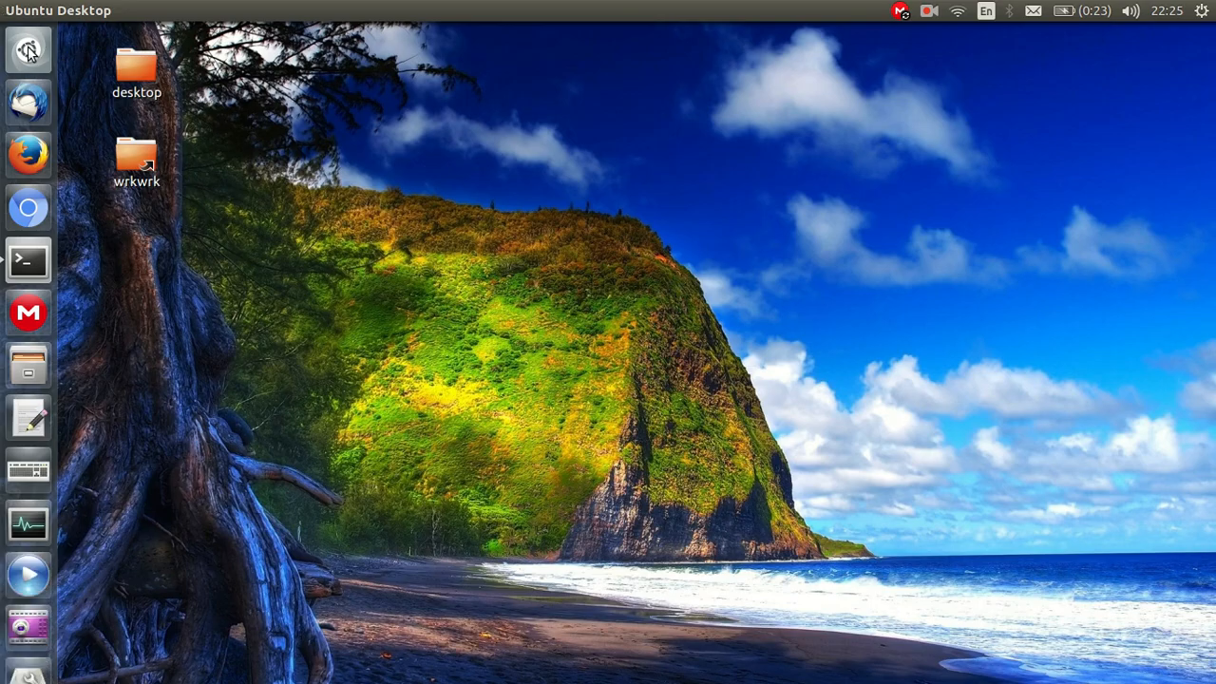
Search the Dash for 'dri' to bring up Additional Drivers
click(27, 49)
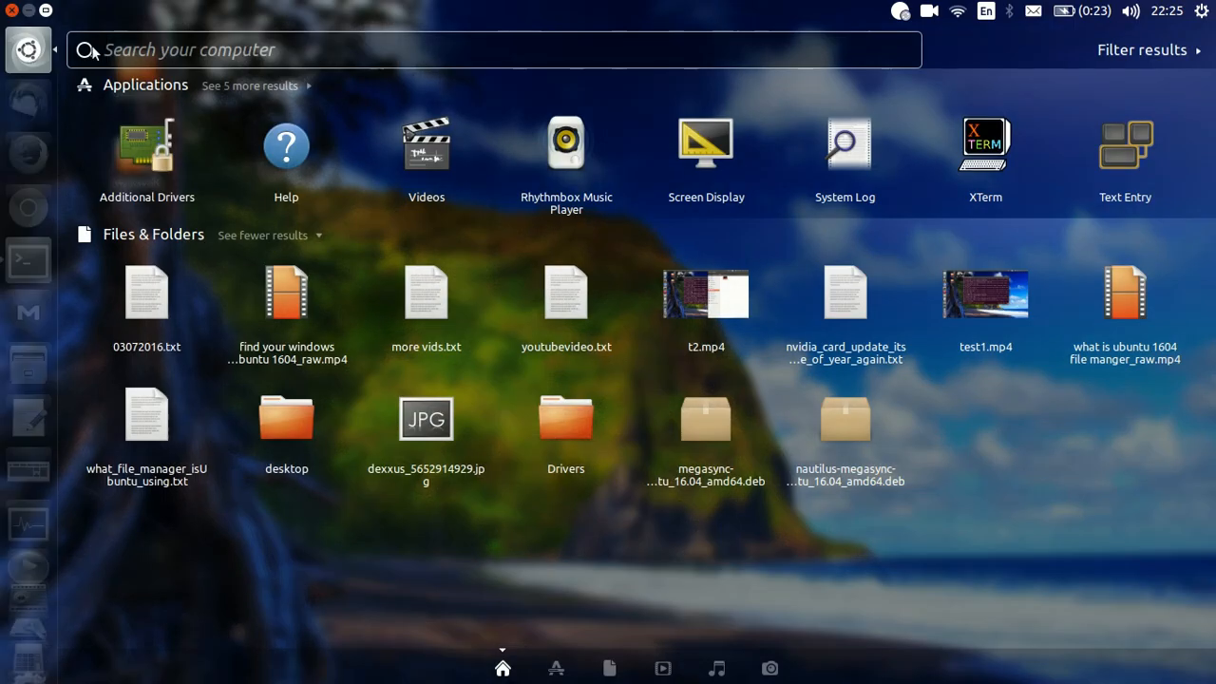
text(dri)
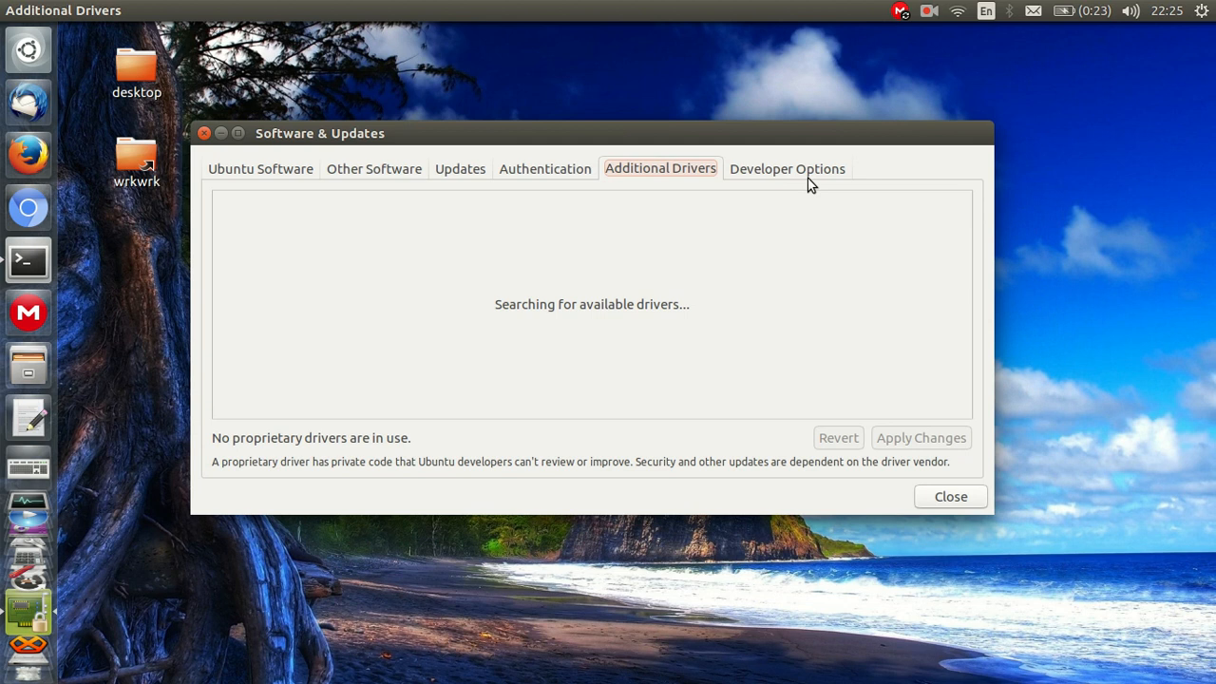
mouse_move(692, 190)
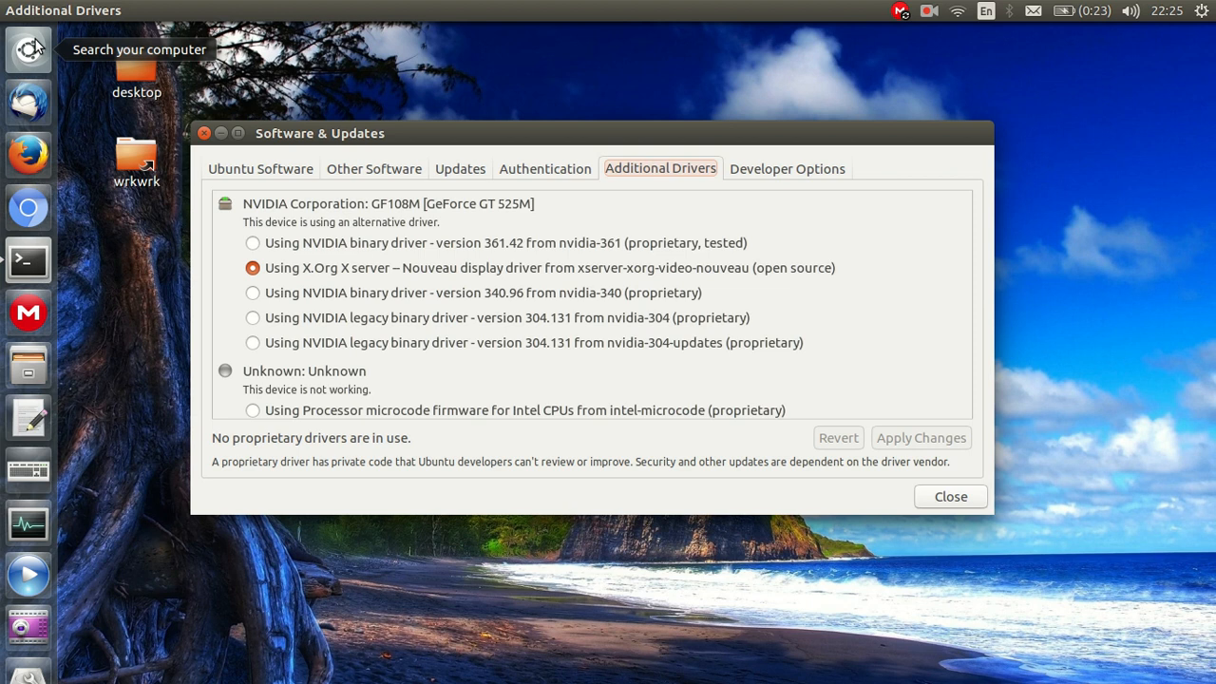
mouse_move(722, 318)
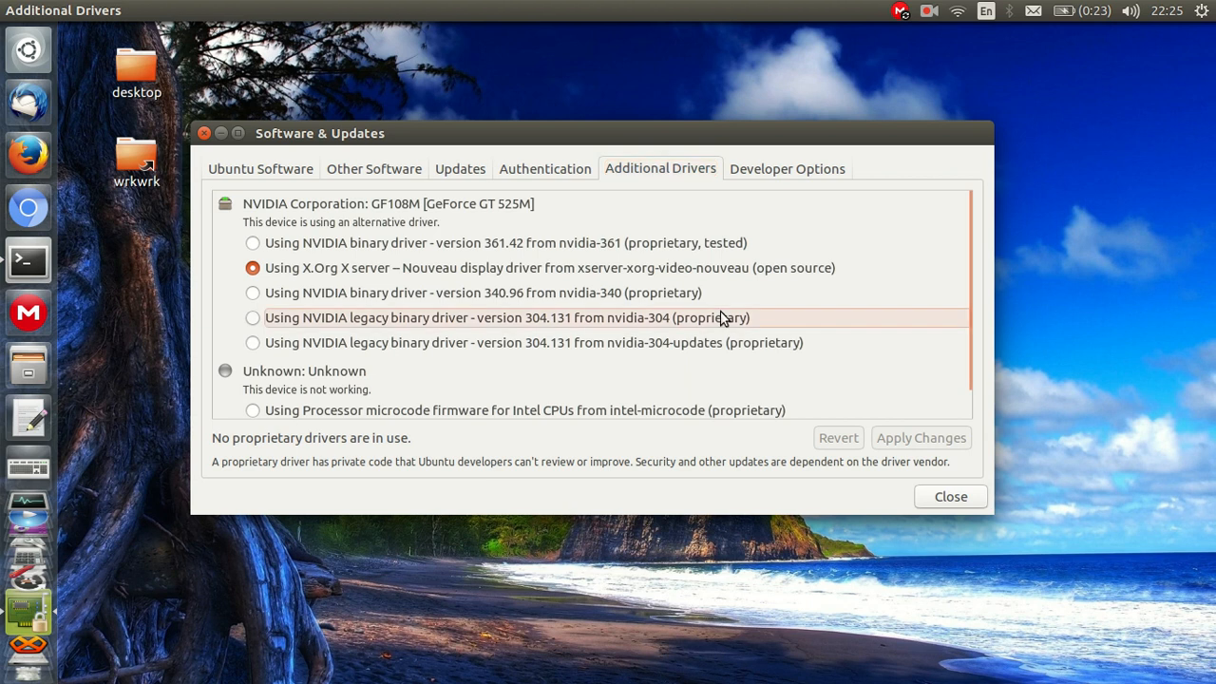
mouse_move(677, 249)
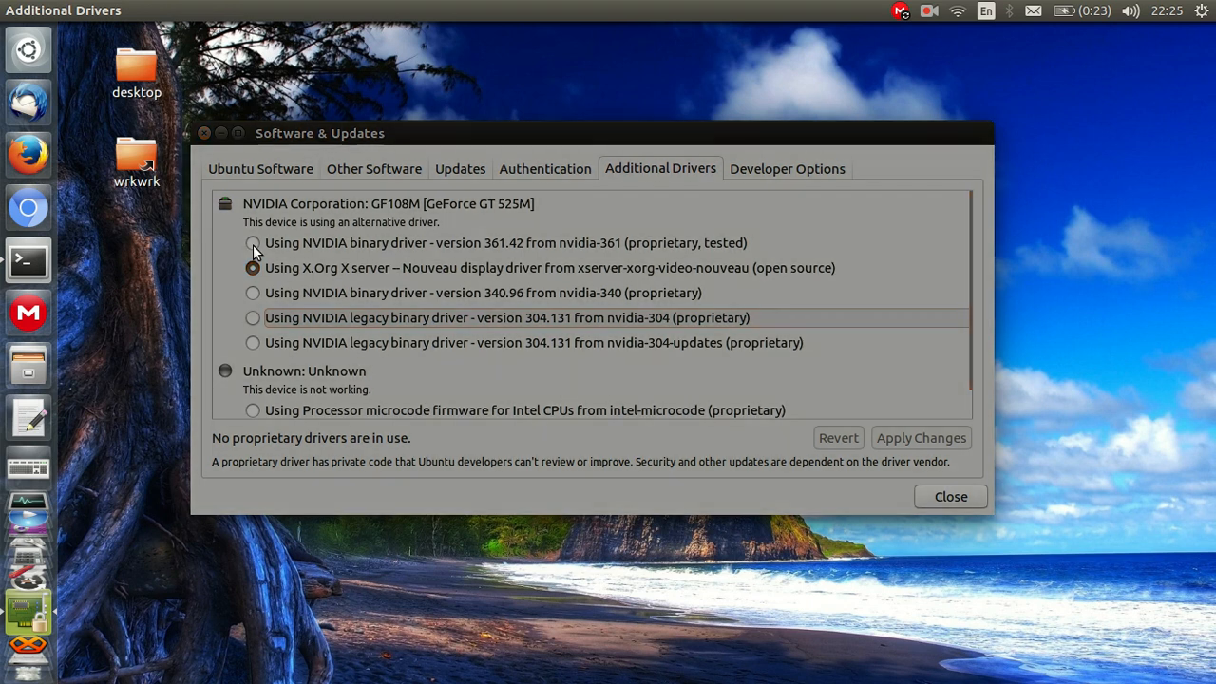
Select the NVIDIA binary driver 361.42 (nvidia-361) for the GeForce GT 525M
click(254, 243)
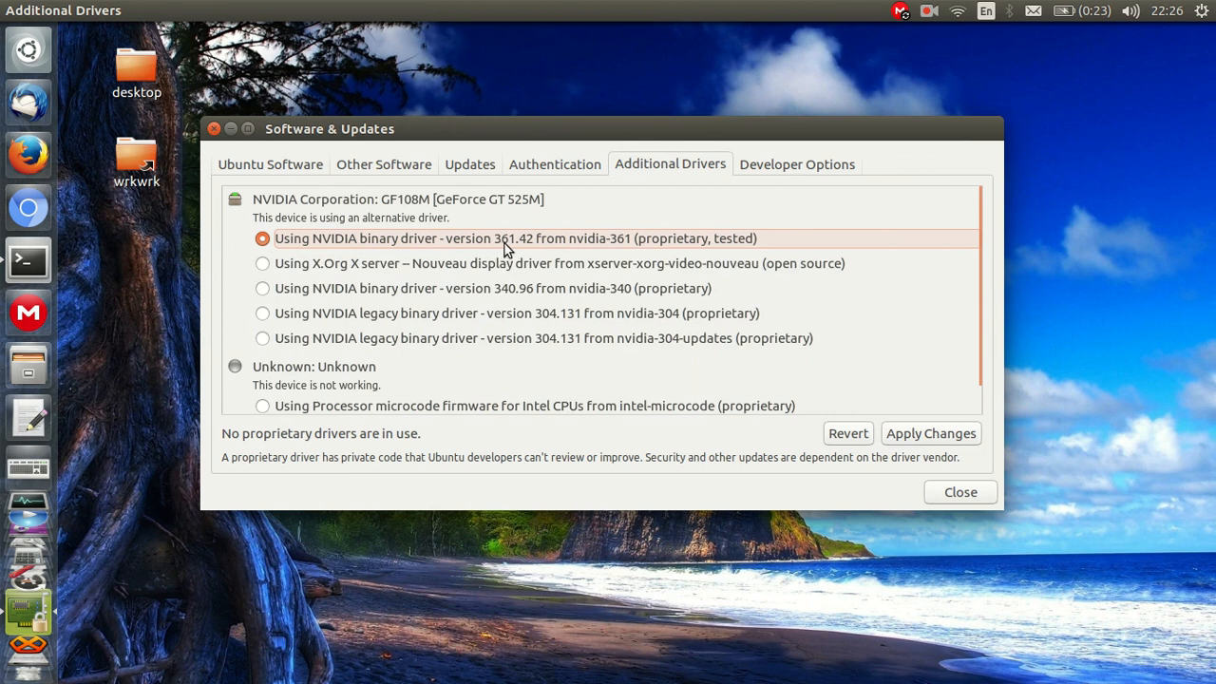
mouse_move(707, 247)
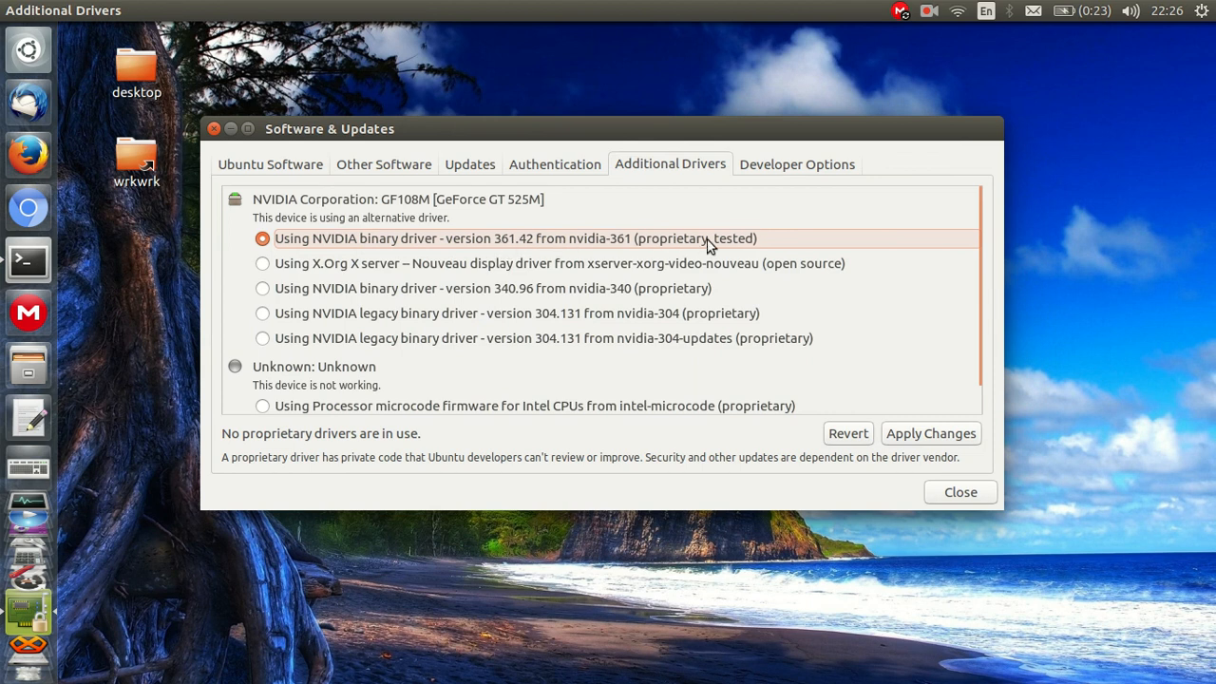
mouse_move(285, 289)
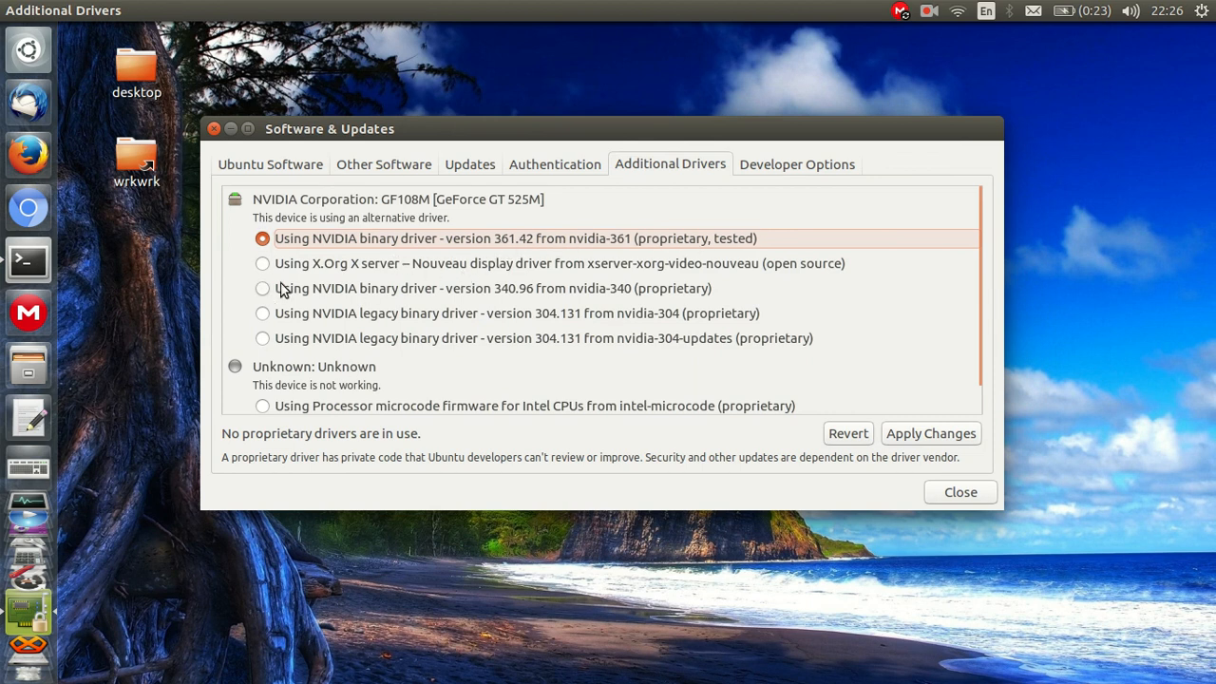
mouse_move(462, 243)
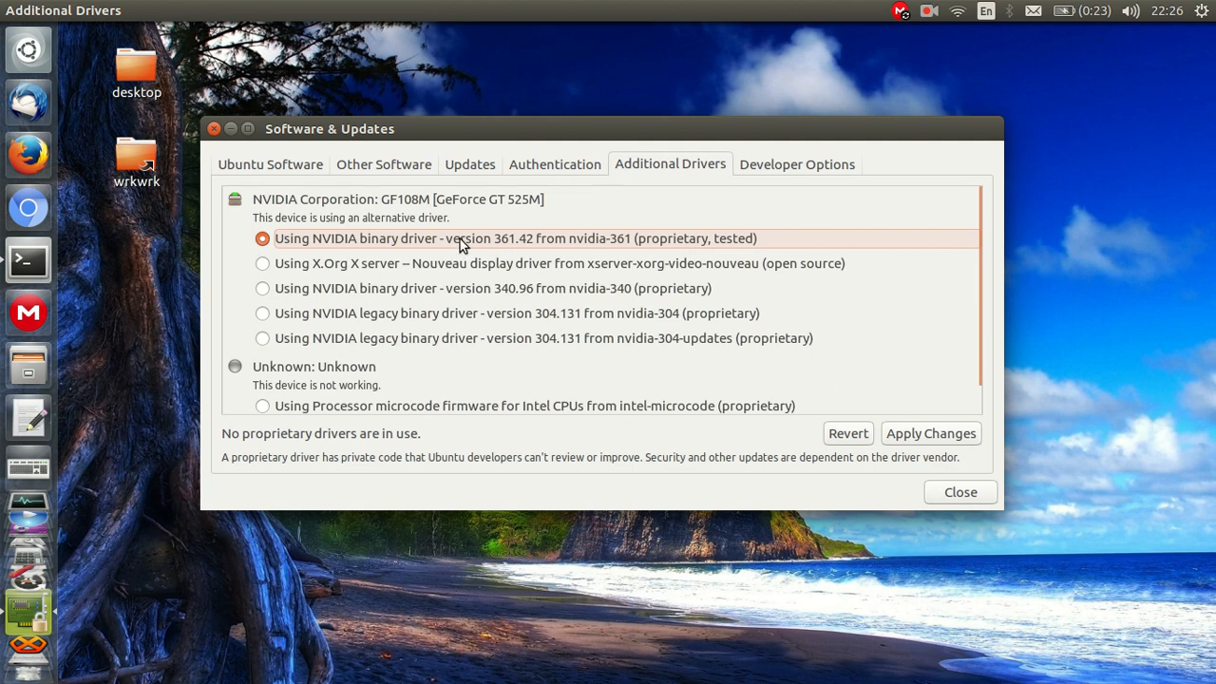
mouse_move(505, 257)
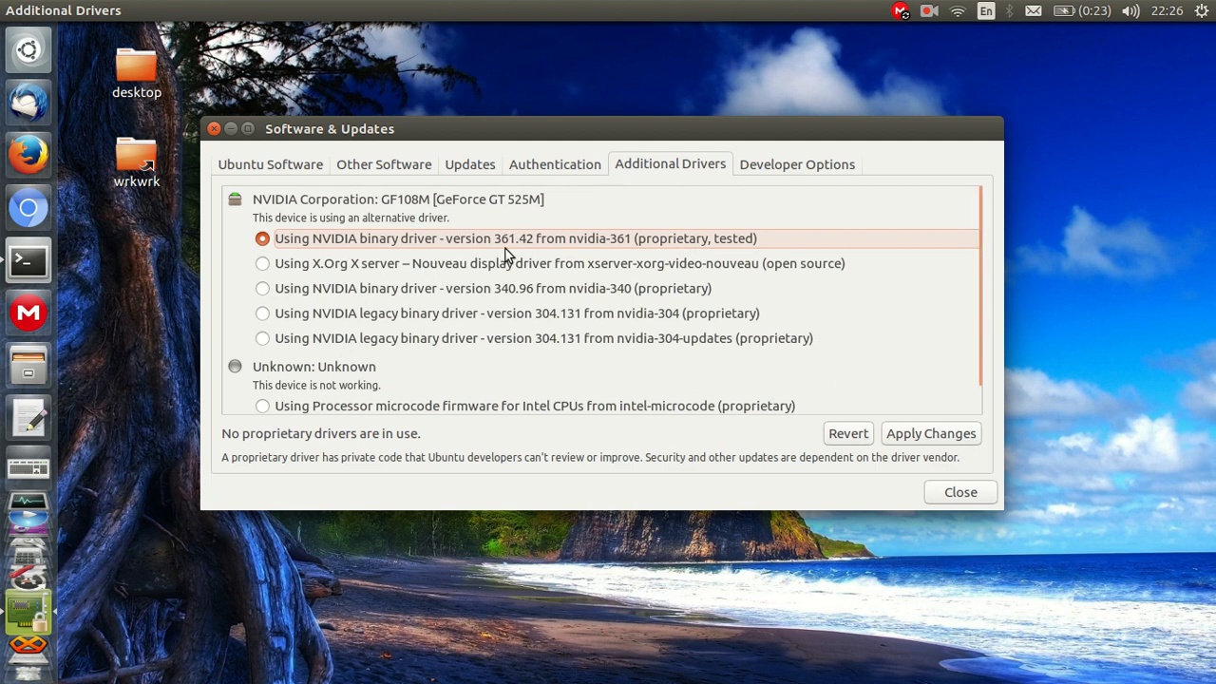
mouse_move(932, 433)
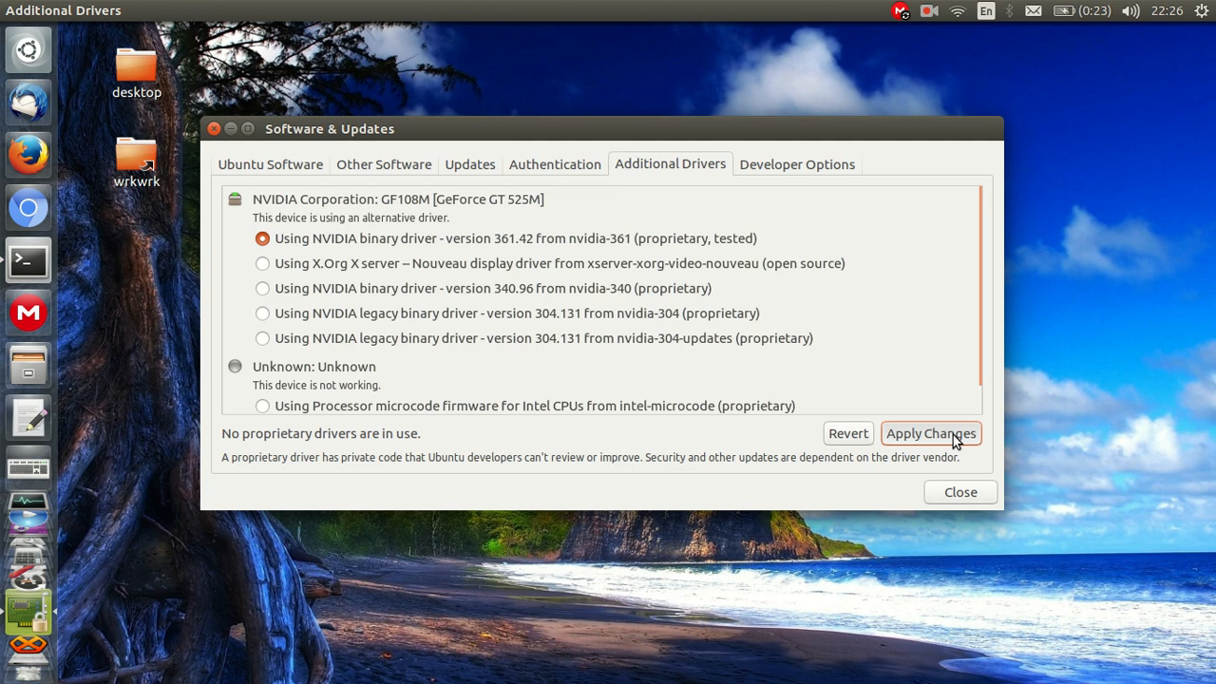
Apply the NVIDIA 361.42 driver, reselect it after it reverts to Nouveau, and apply again
click(262, 262)
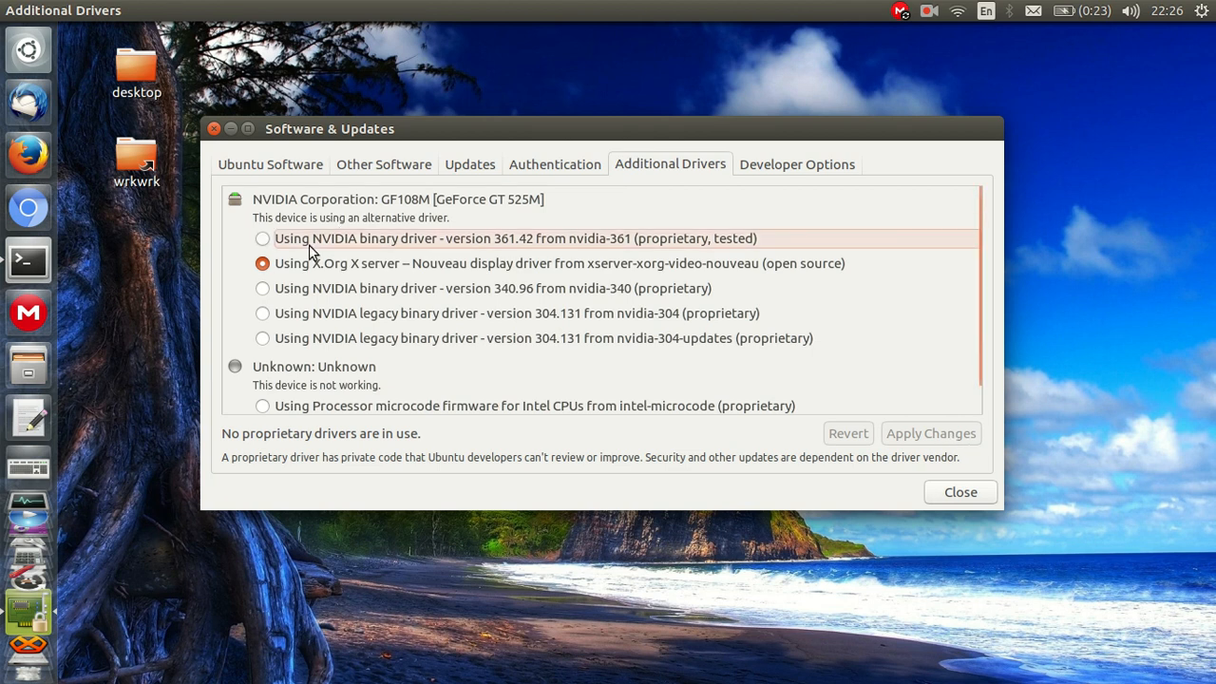
click(263, 239)
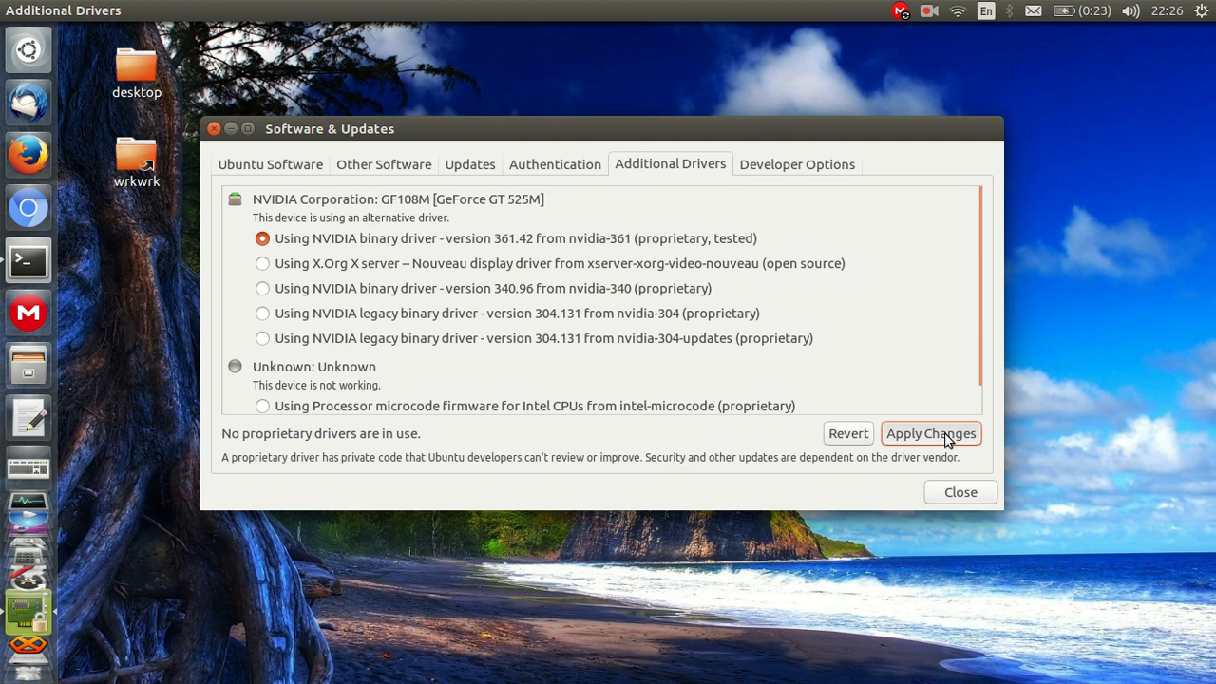
click(262, 262)
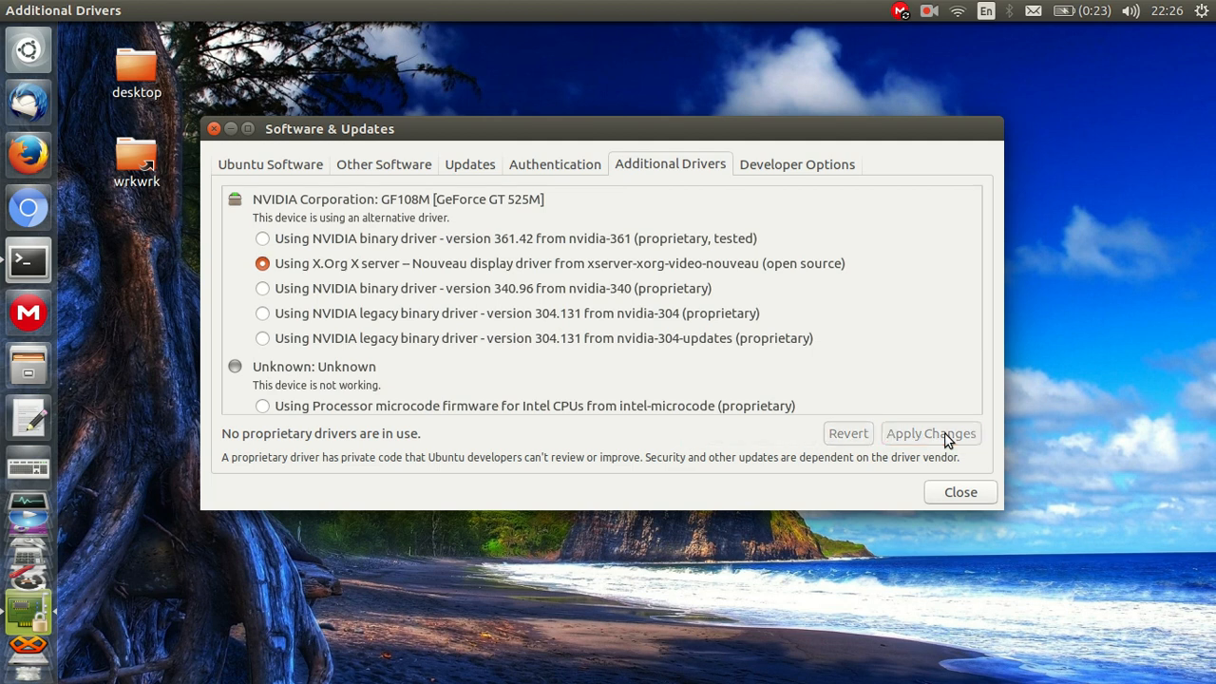
mouse_move(380, 247)
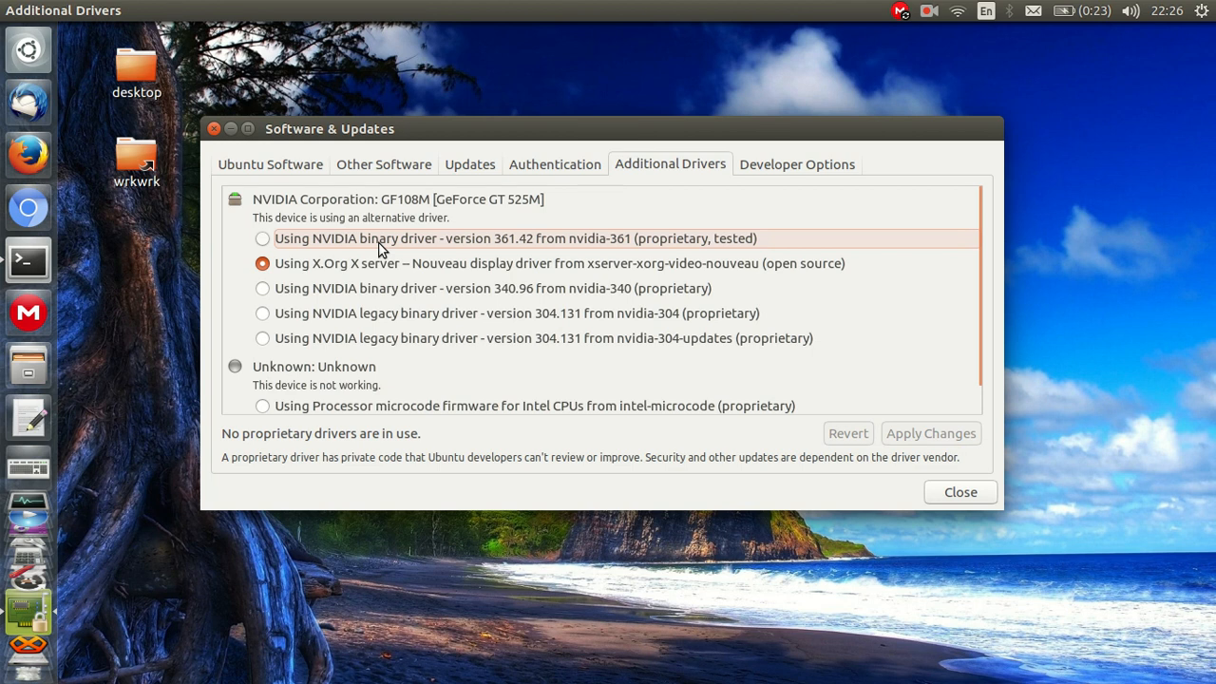
Reselect the NVIDIA 361.42 driver, apply the change, and close Software & Updates
click(262, 239)
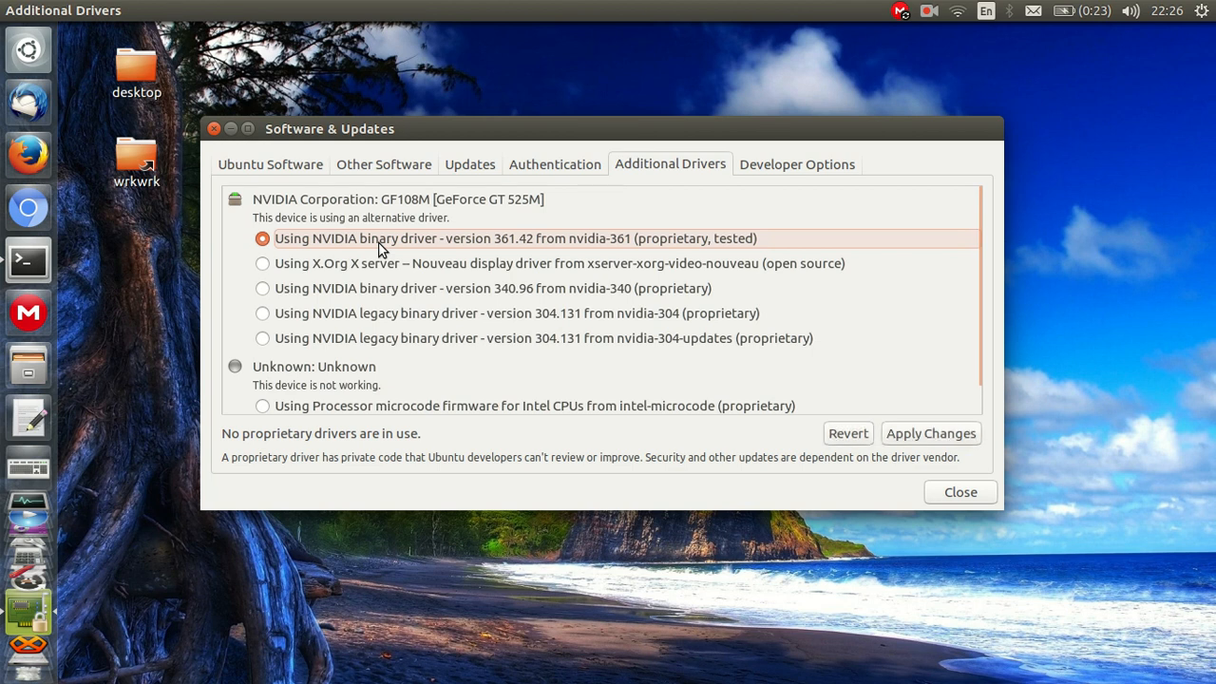
mouse_move(399, 256)
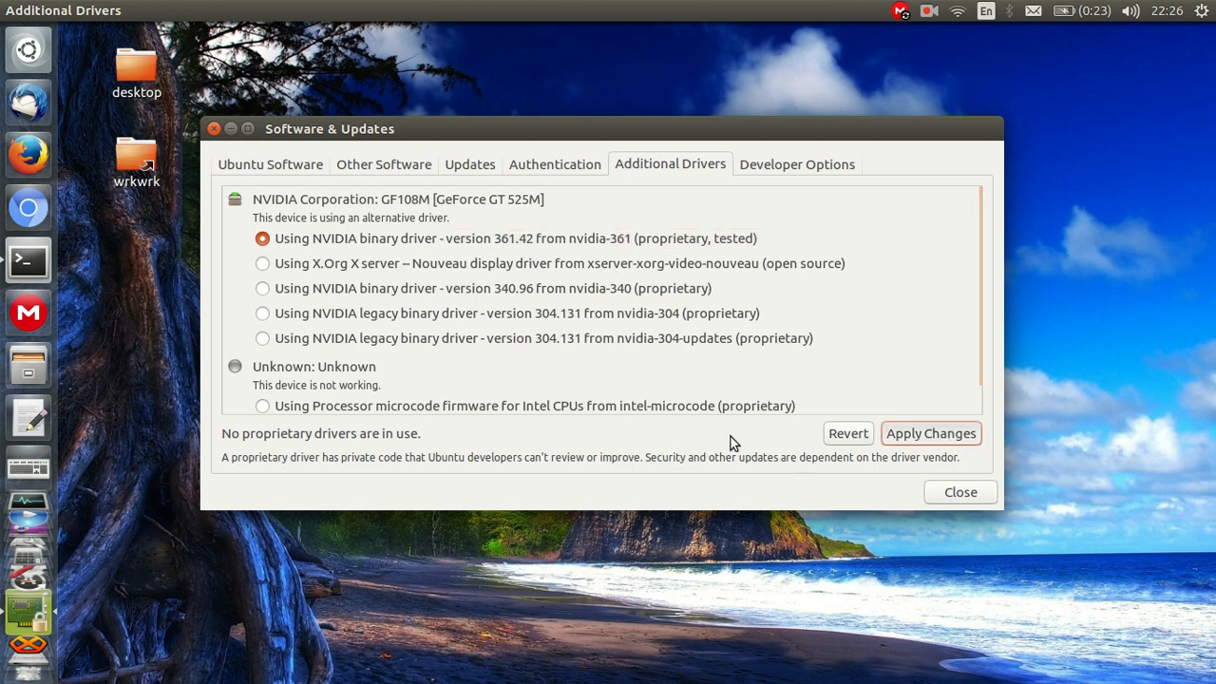
mouse_move(920, 479)
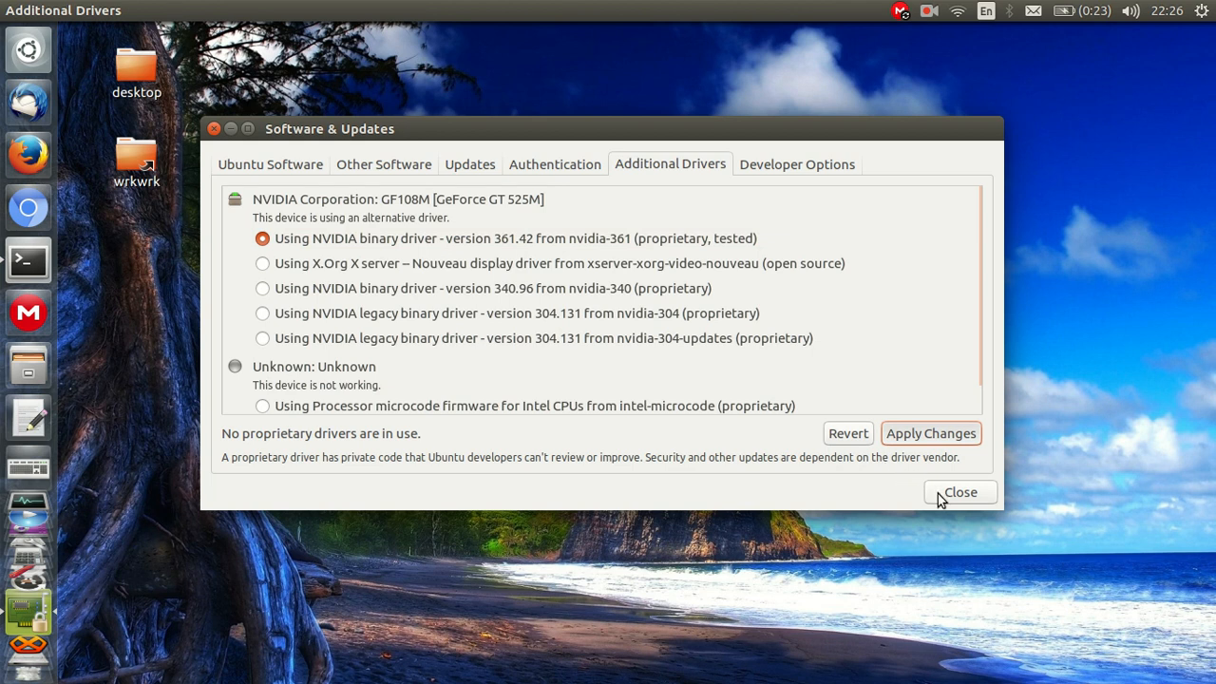
mouse_move(916, 498)
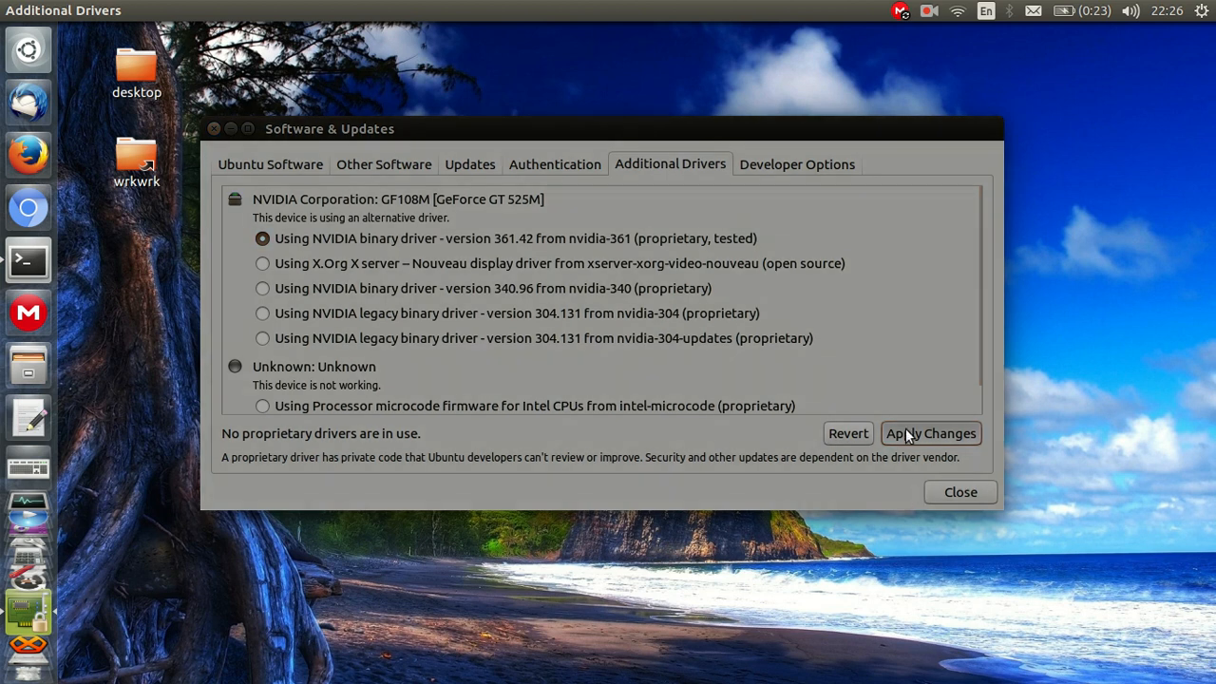
mouse_move(555, 149)
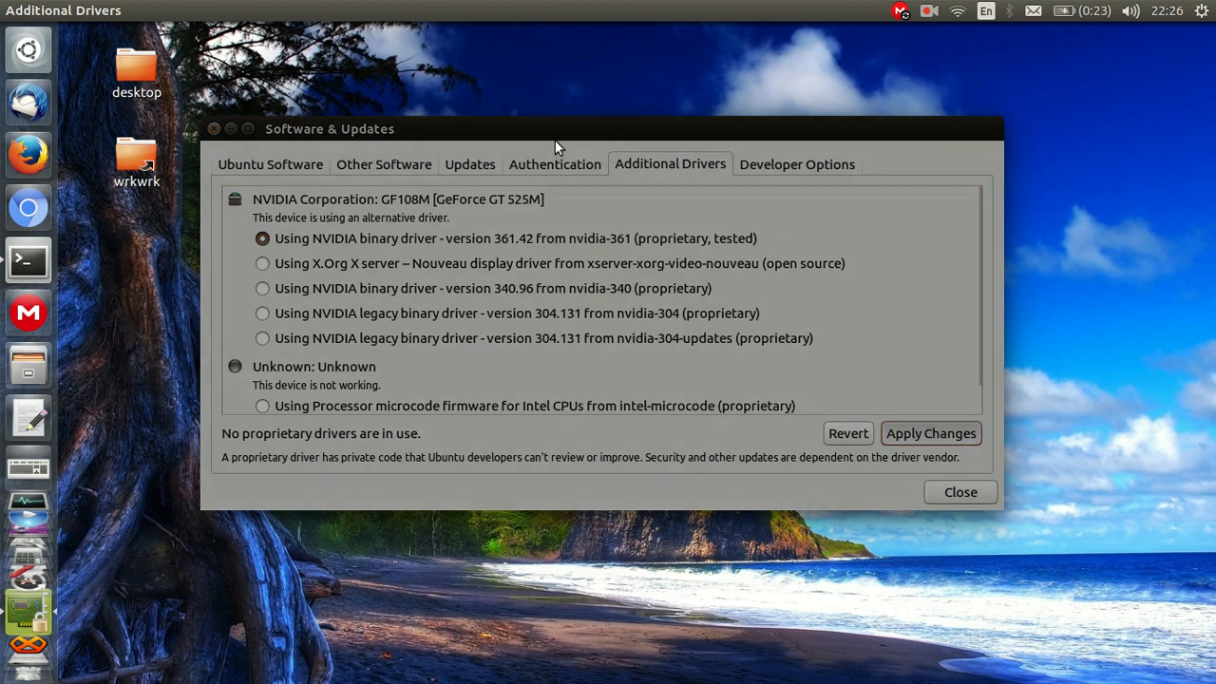
click(262, 262)
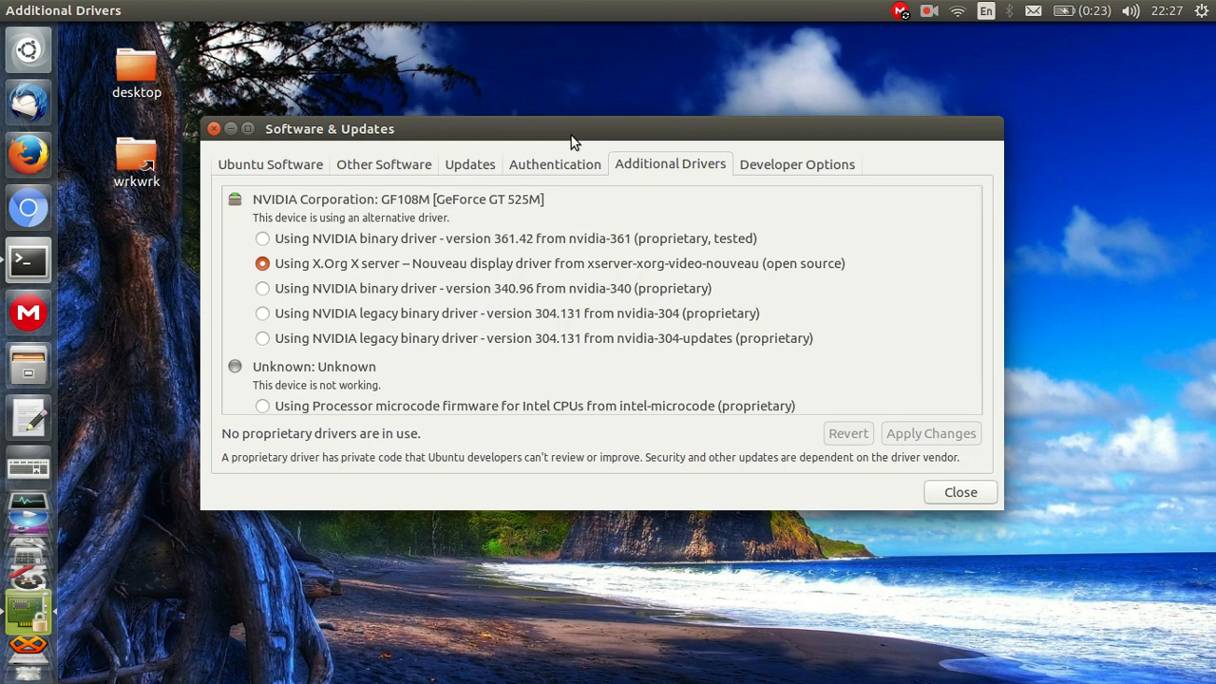
click(959, 491)
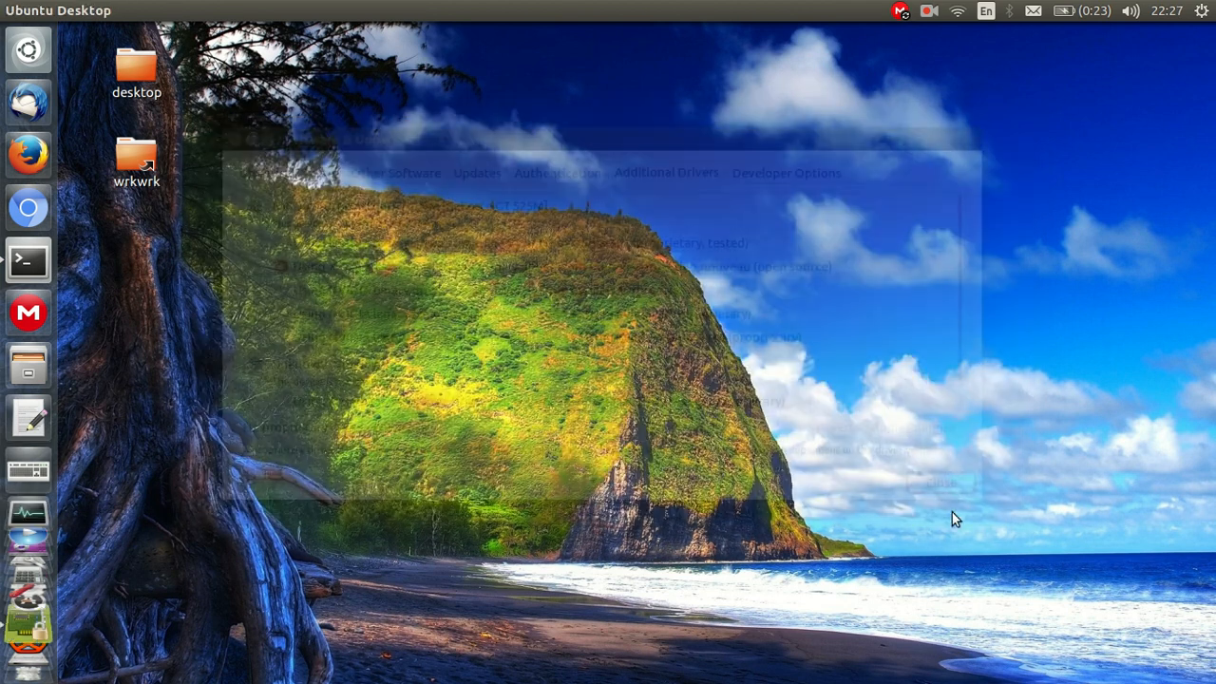
click(941, 481)
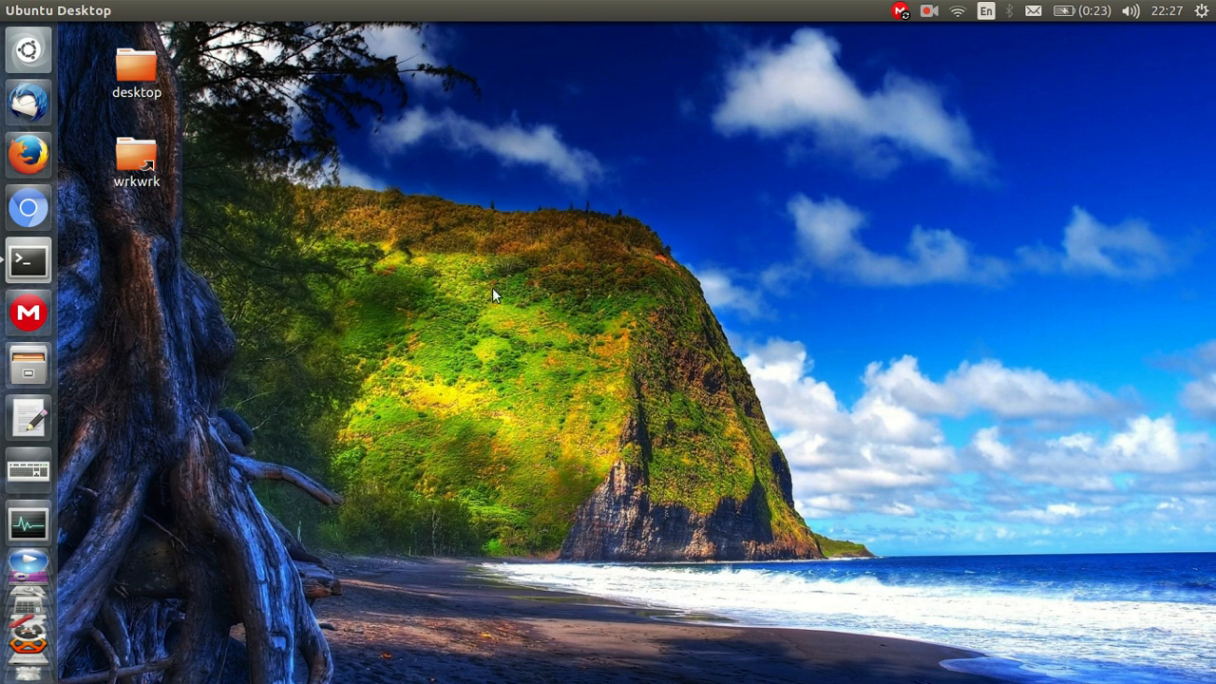
mouse_move(517, 277)
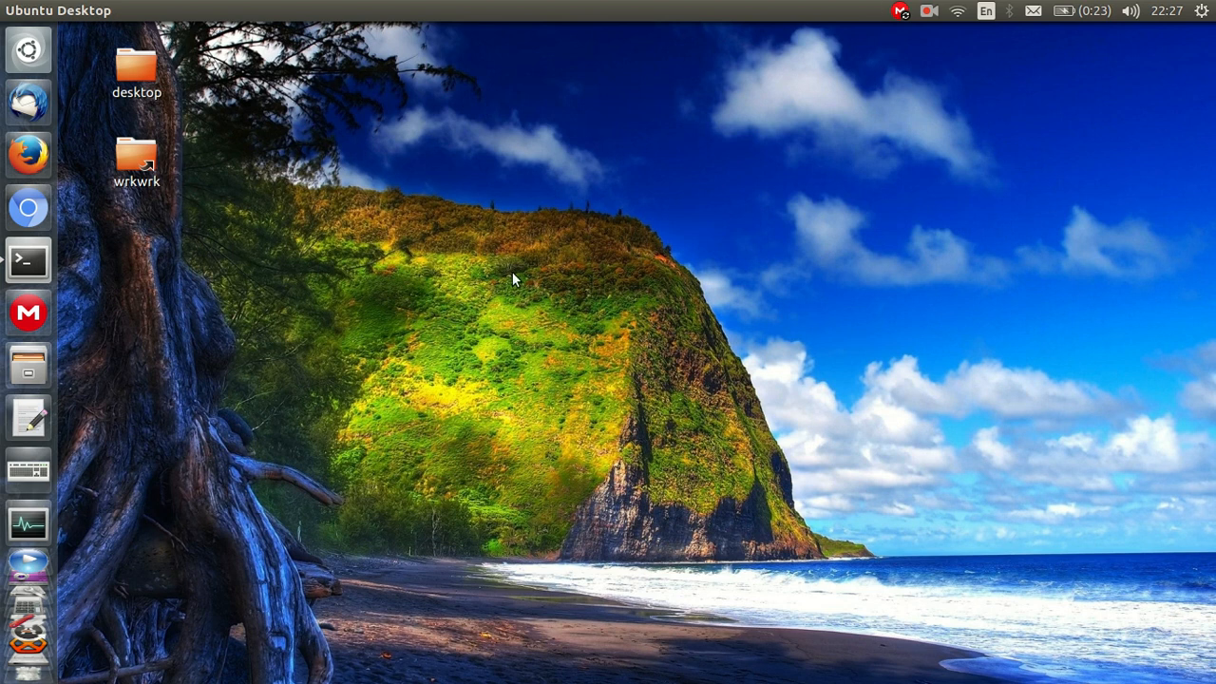
mouse_move(567, 196)
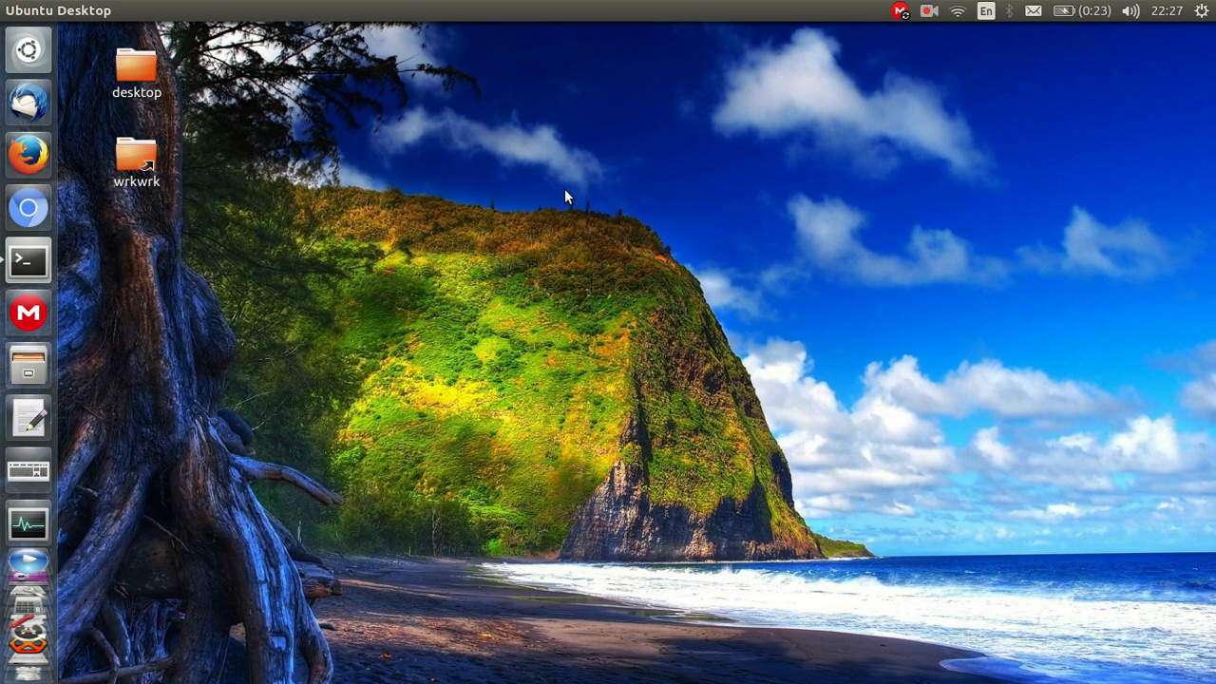